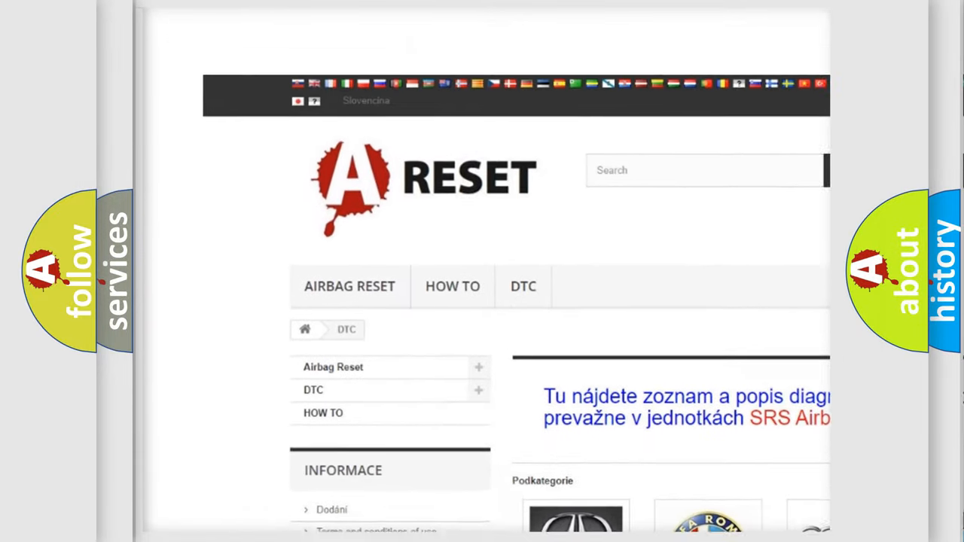
# Open the ALFA ROMEO DTC tile and browse its list of trouble code subcategories.
pyautogui.scroll(-3)
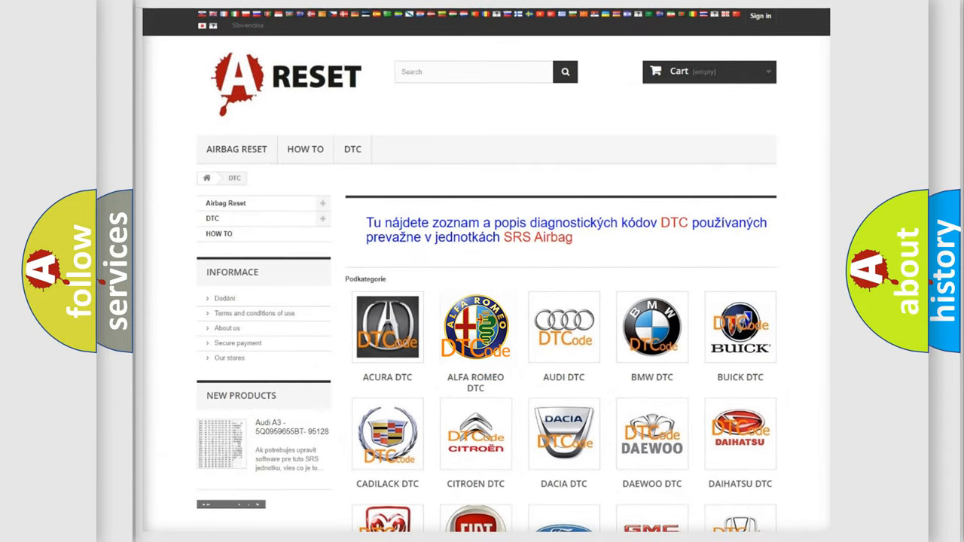
pyautogui.click(476, 327)
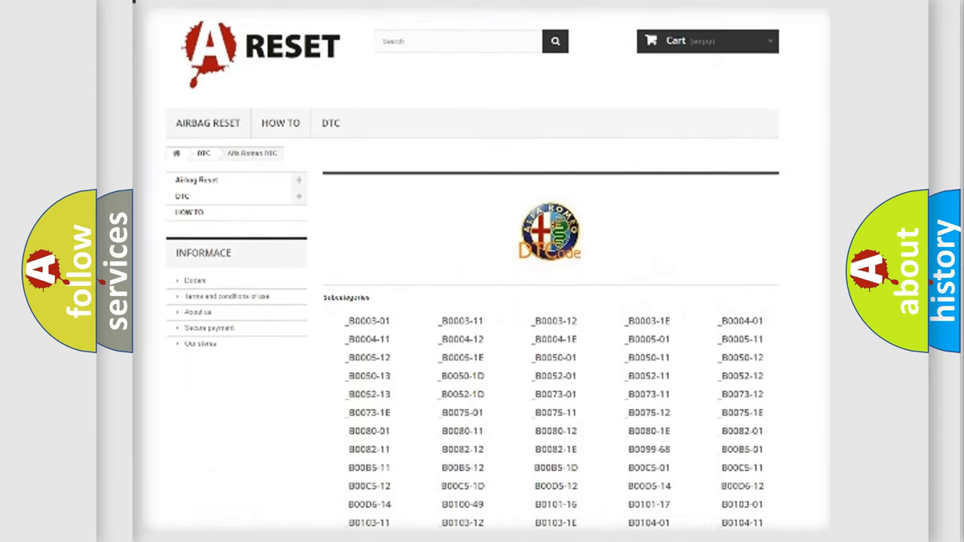
pyautogui.scroll(-3)
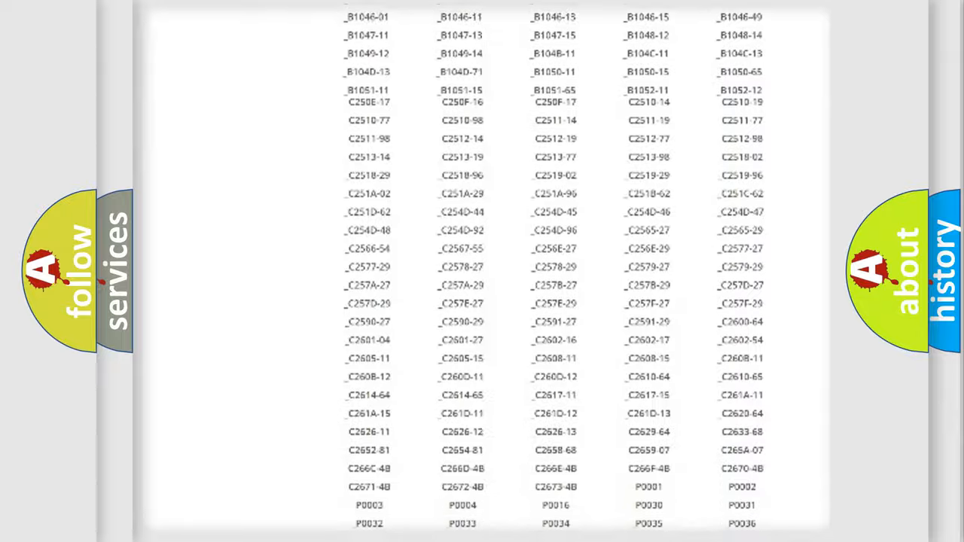
pyautogui.scroll(3)
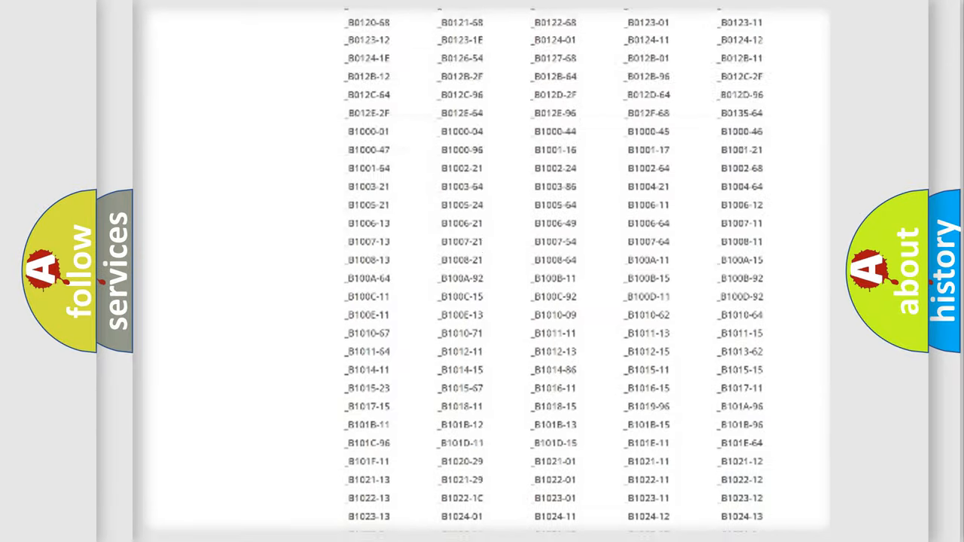
pyautogui.scroll(3)
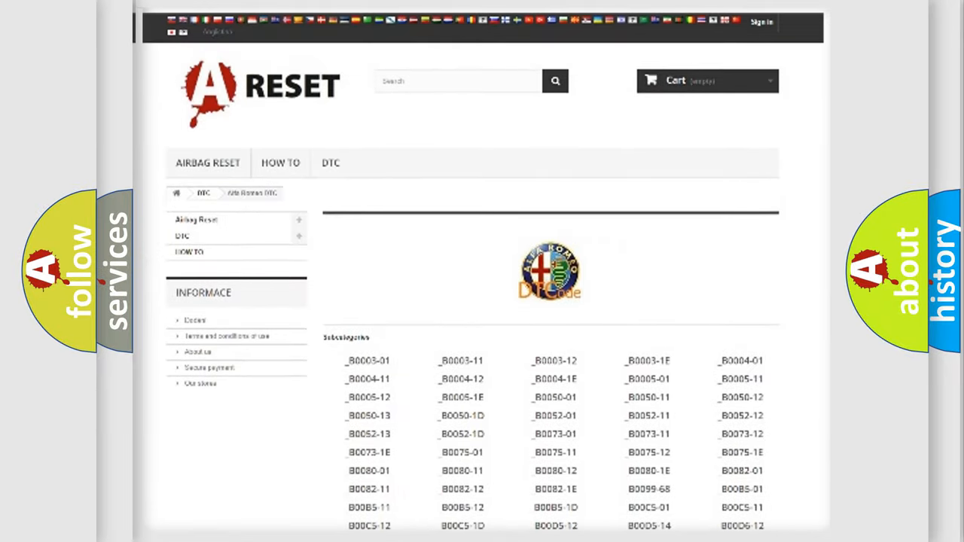